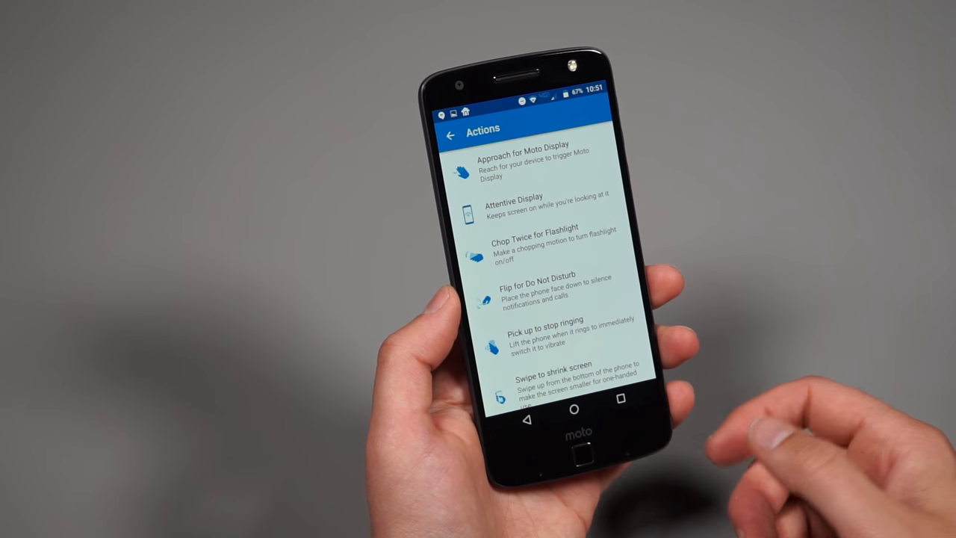
View the Pick up to stop ringing gesture details, then return to the gestures list
scroll("up", 3)
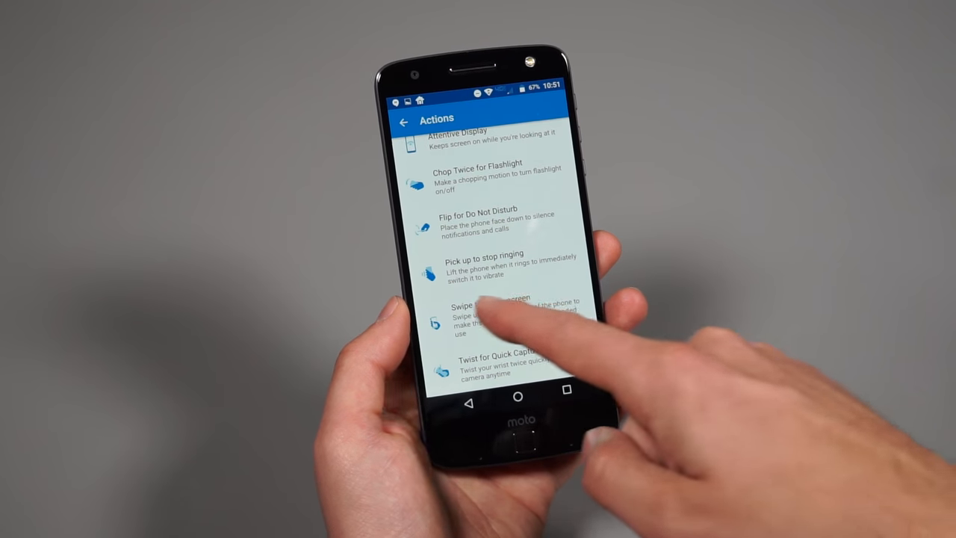
left_click(485, 314)
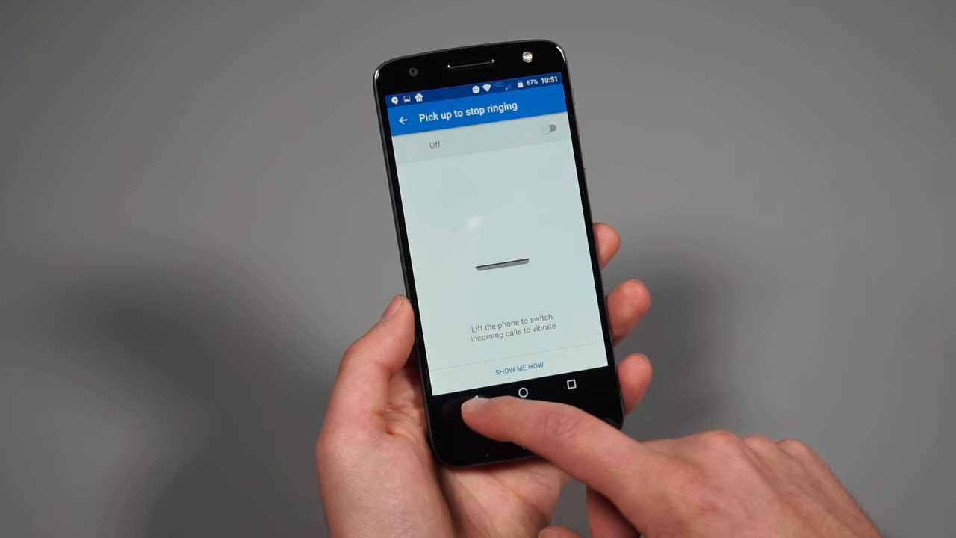
left_click(403, 121)
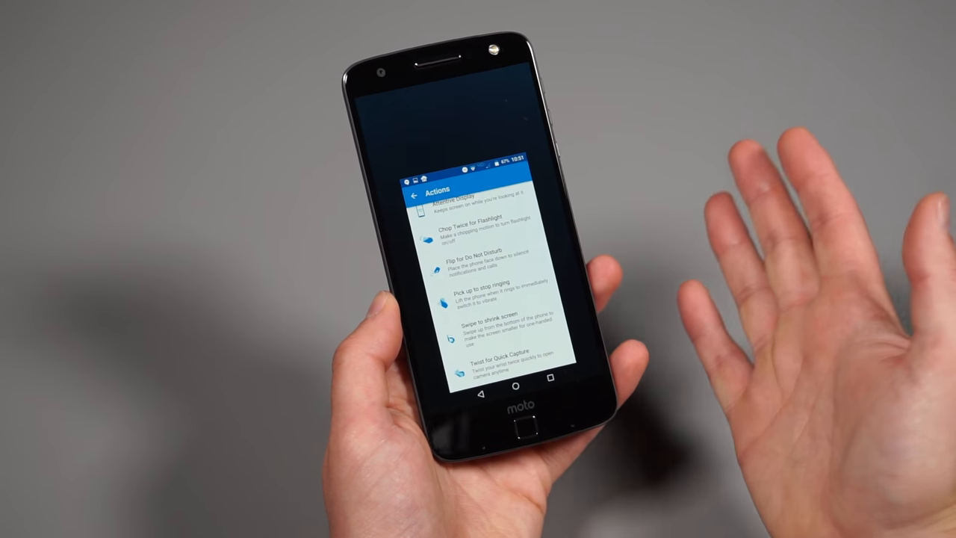
mouse_move(597, 298)
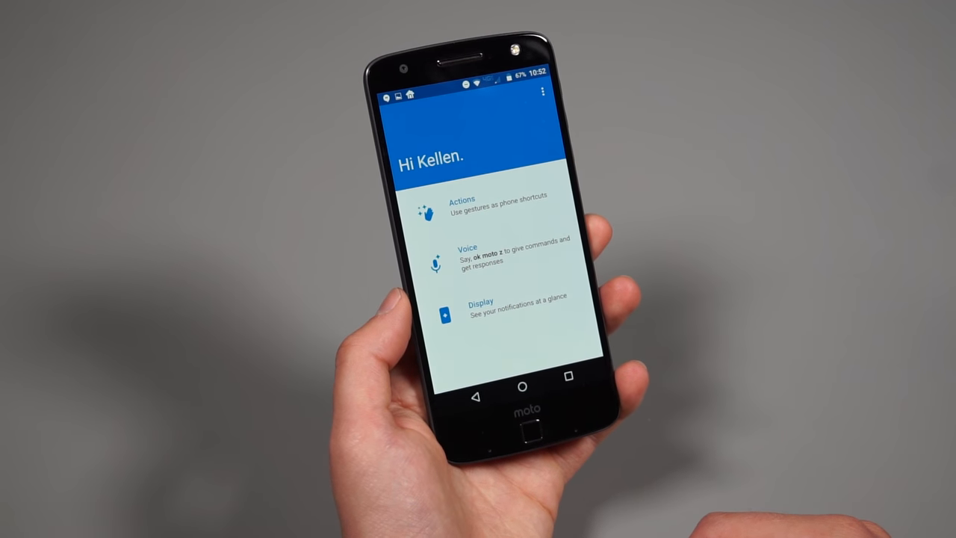
Open the Moto Voice settings page
left_click(467, 254)
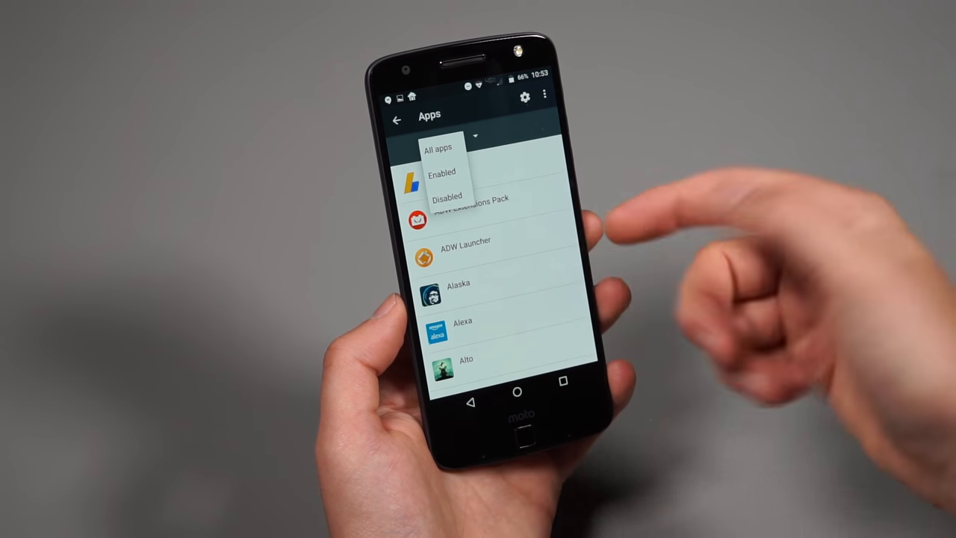
Filter the apps list to Disabled apps, then switch back to All apps and scroll
left_click(447, 196)
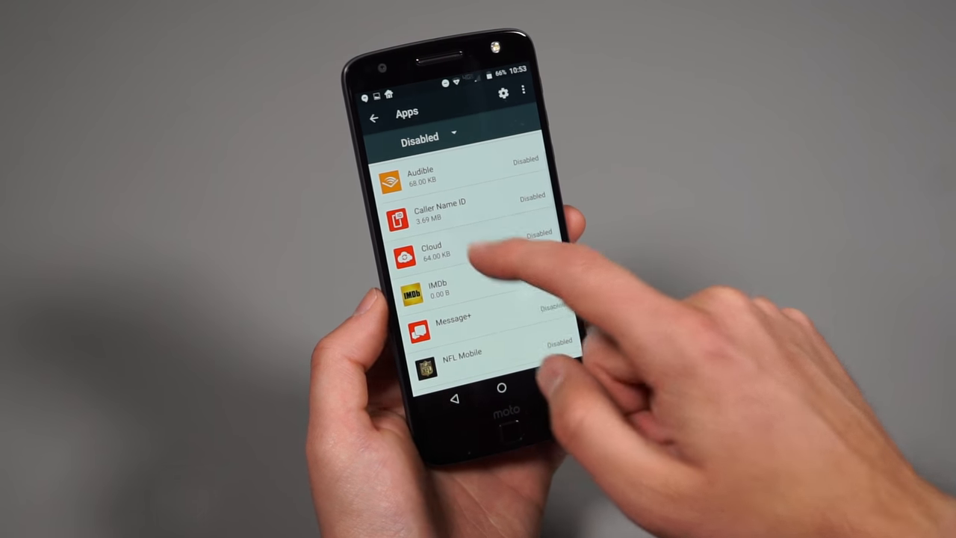
left_click(431, 251)
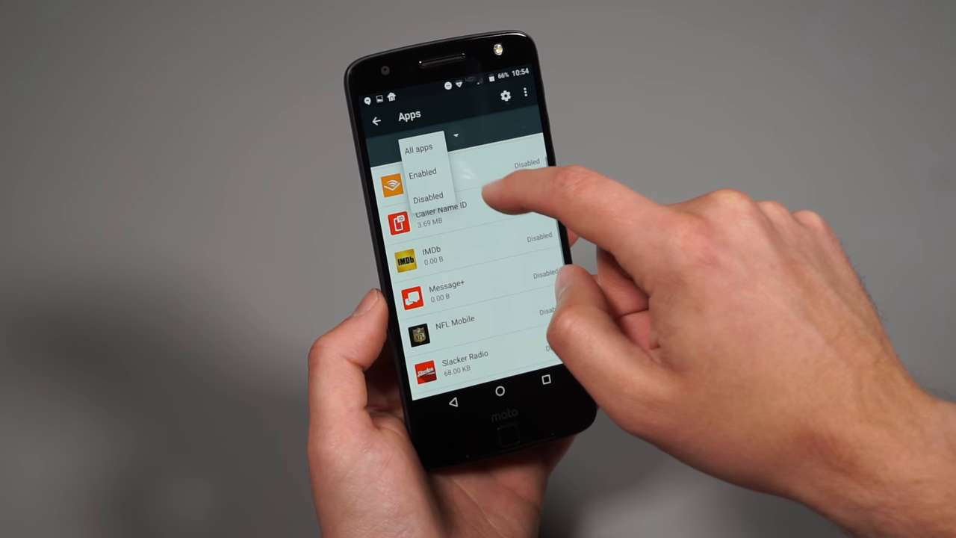
left_click(418, 147)
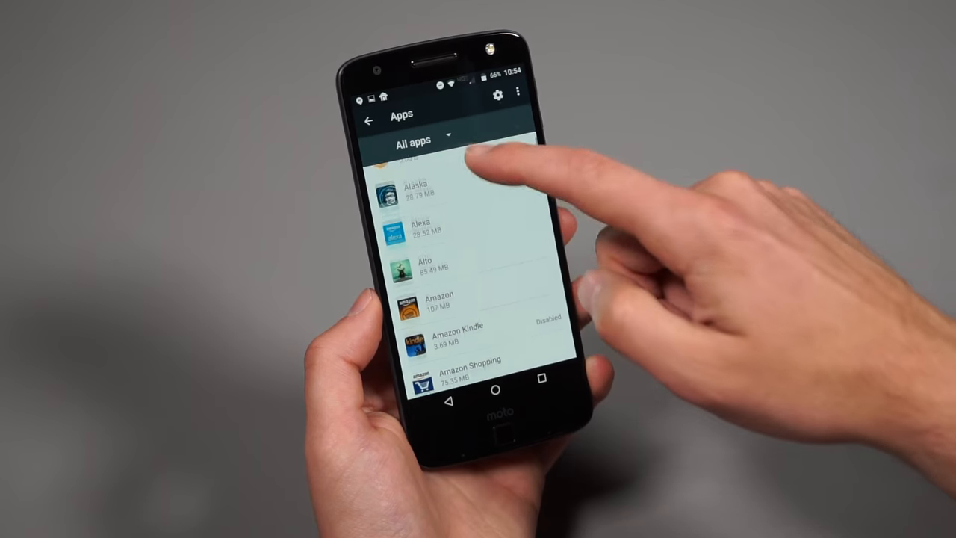
scroll("down", 3)
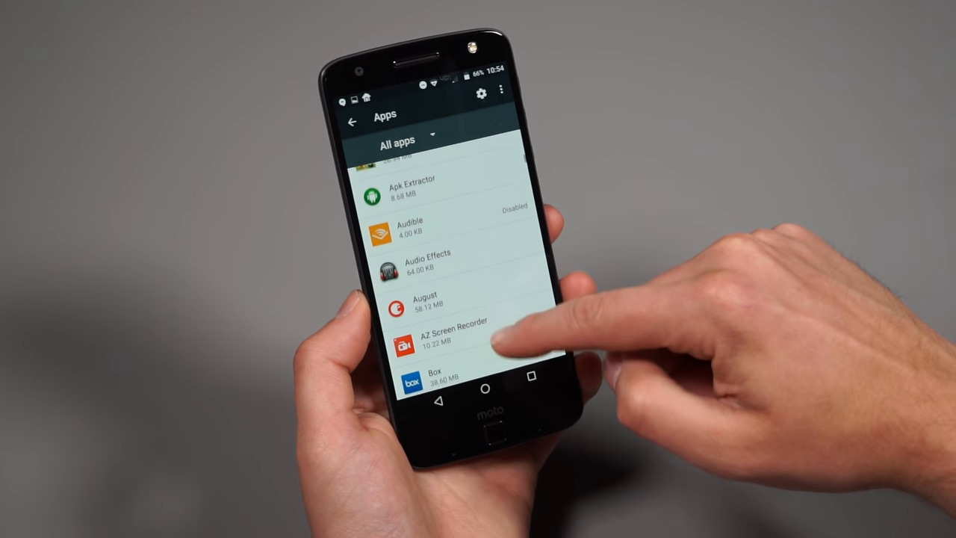